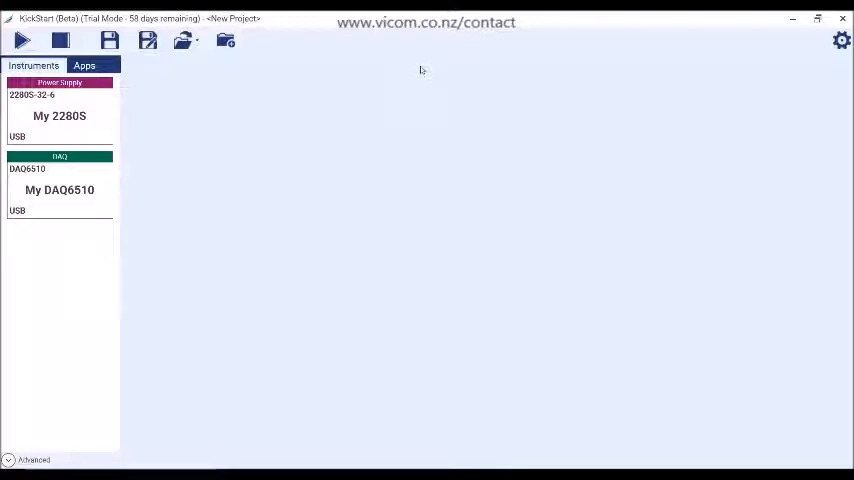
Rename the DAQ6510 instrument card from 'My DAQ6510' to 'tkDAQ'.
left_click(58, 116)
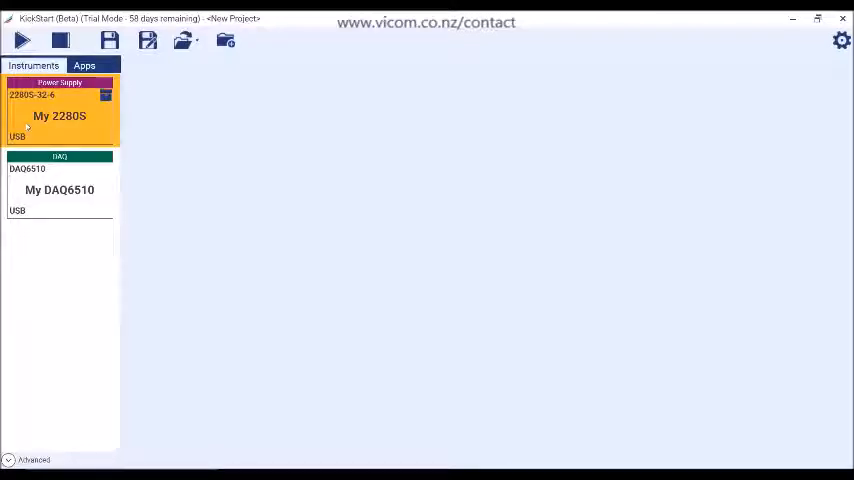
left_click(58, 188)
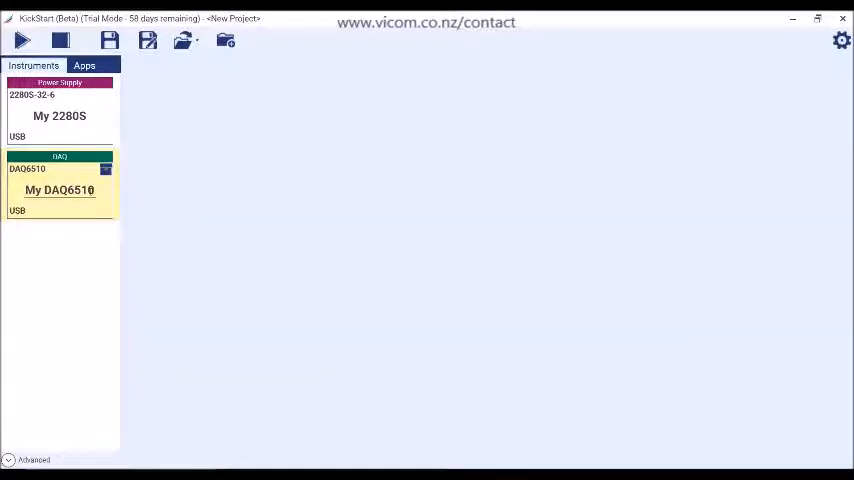
double_click(58, 190)
type("tkDAQ")
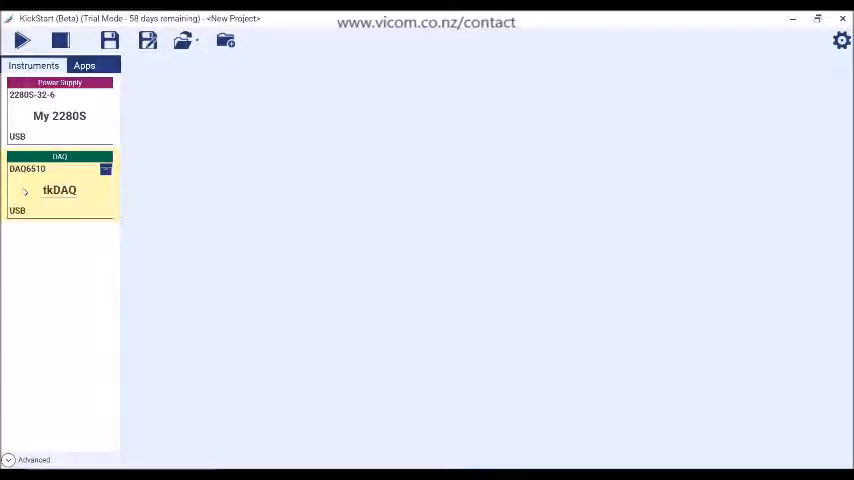
left_click(58, 190)
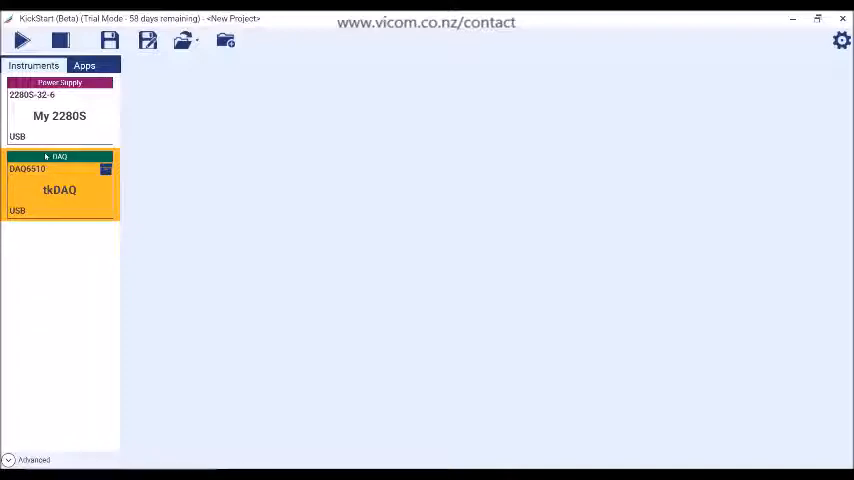
Drag the Data Logger app onto tkDAQ to create Data Logger 1.
left_click_drag(58, 184, 310, 212)
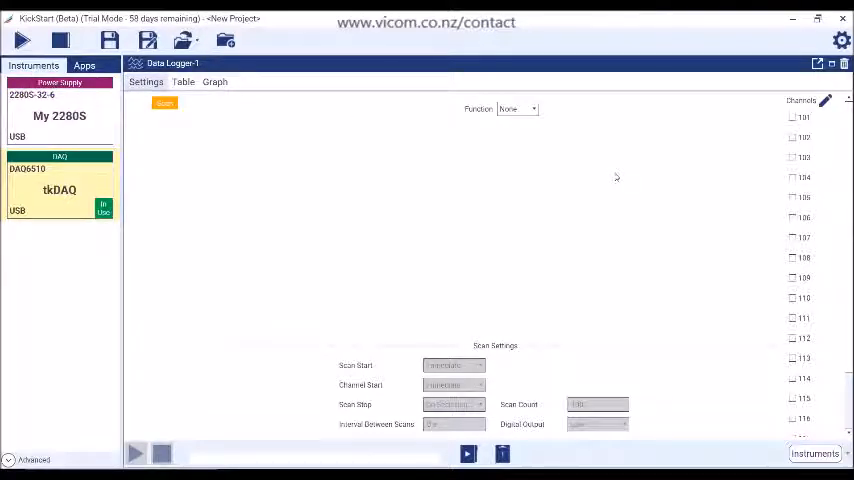
mouse_move(714, 128)
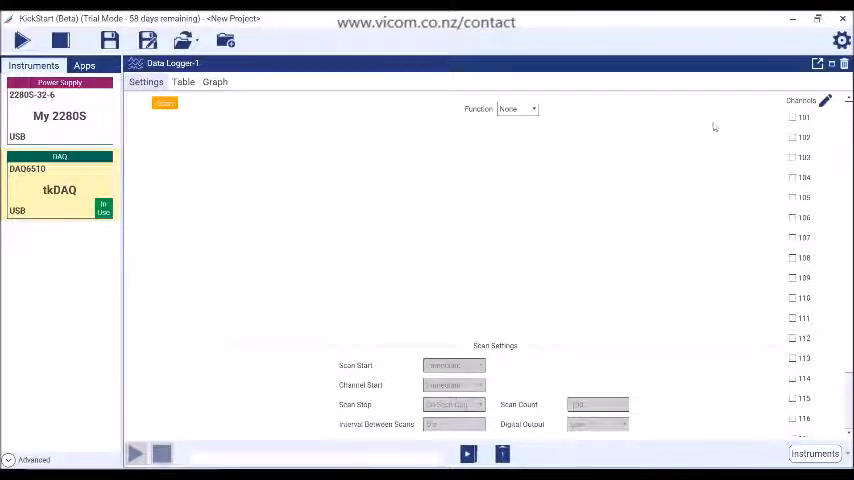
Configure channel 101 as DC Voltage, 105 as 2-Wire Resistance, and 110 as Temperature named 'TC 1', and save the settings.
left_click(532, 108)
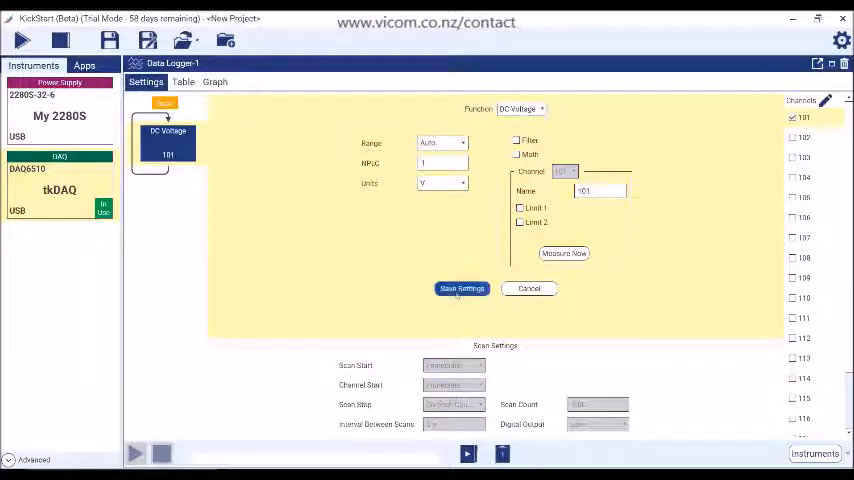
left_click(462, 288)
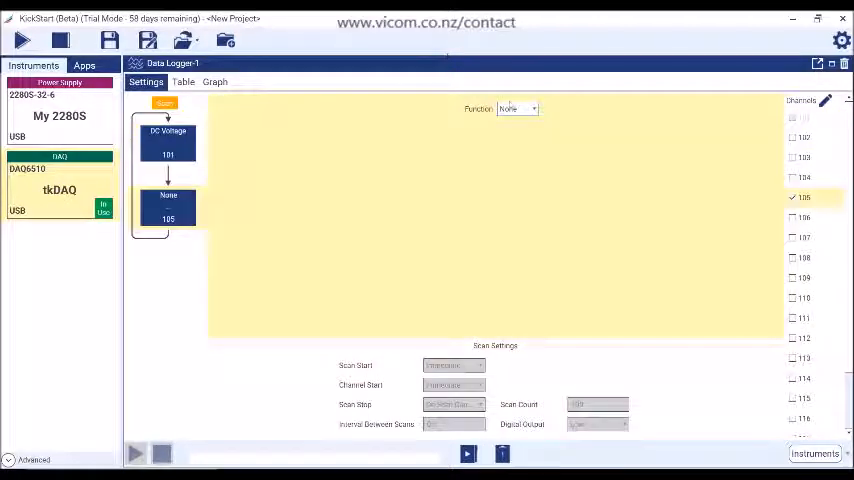
left_click(516, 108)
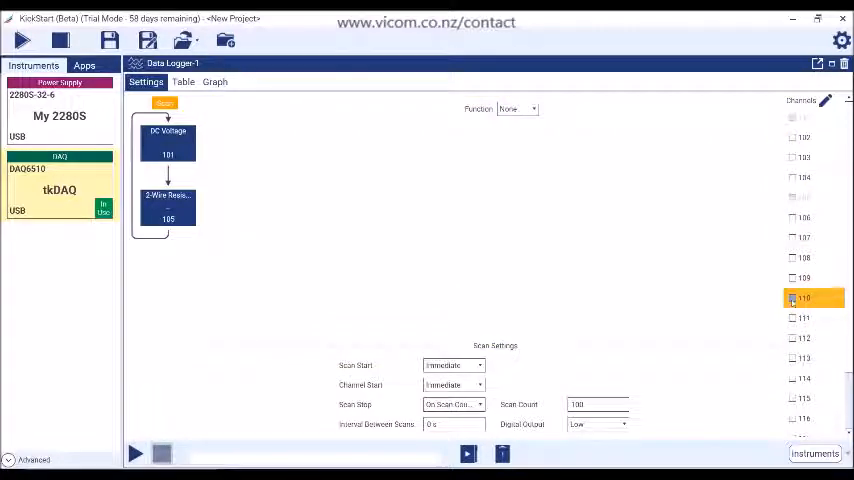
left_click(534, 108)
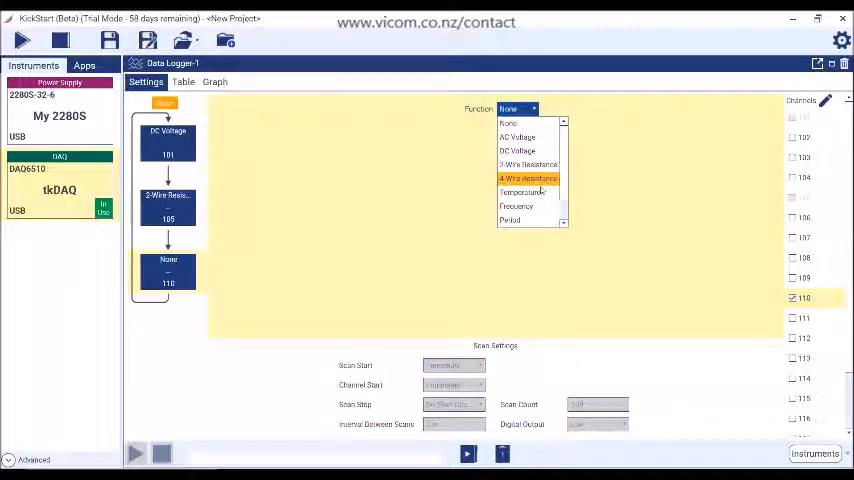
left_click(518, 192)
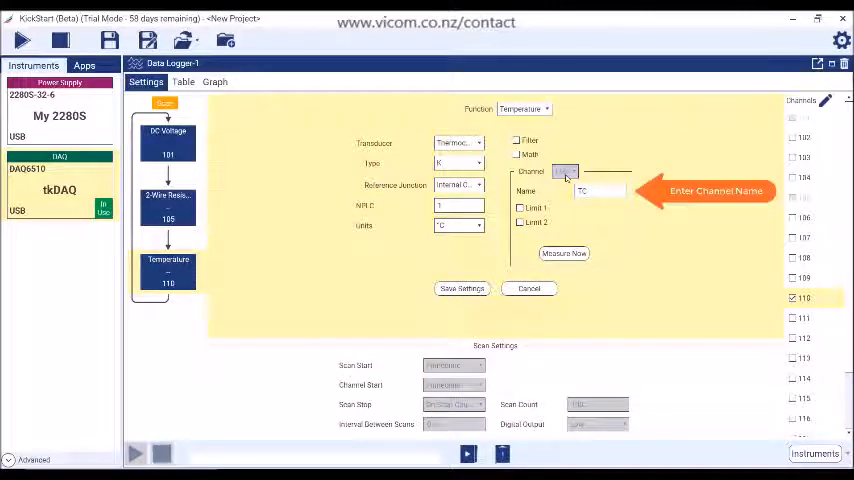
type("TC 1")
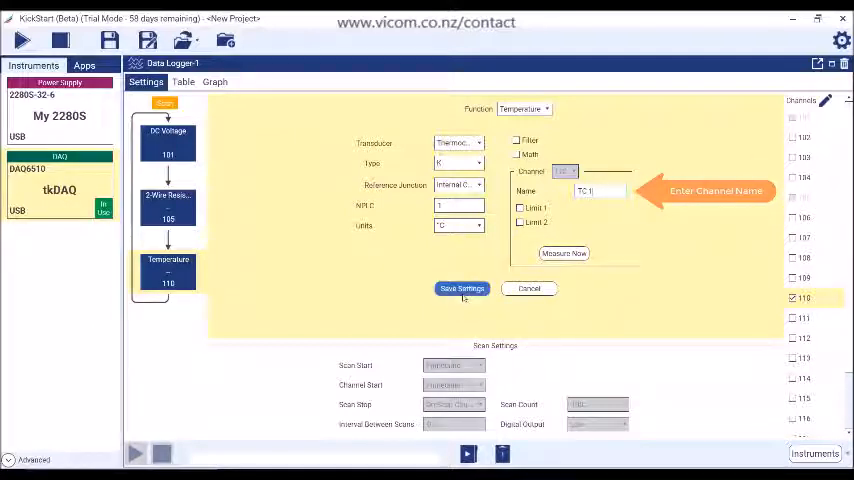
left_click(462, 288)
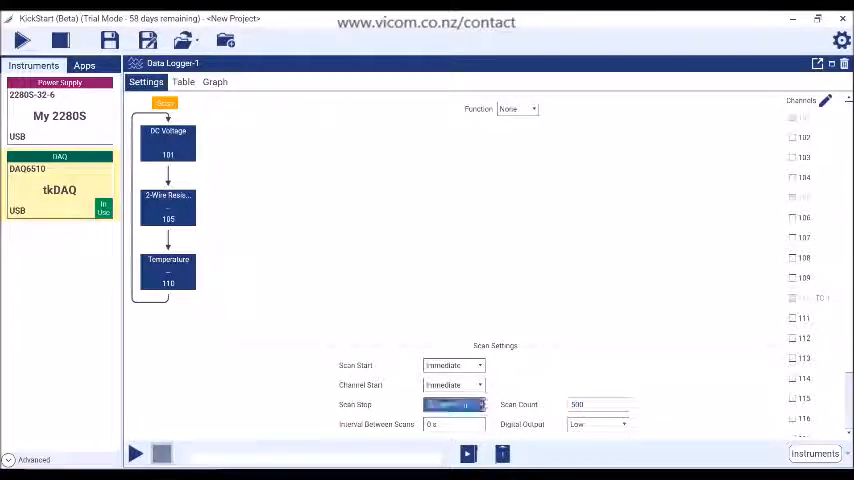
Run the three-channel tkDAQ scan so the first readings start counting down.
left_click(454, 404)
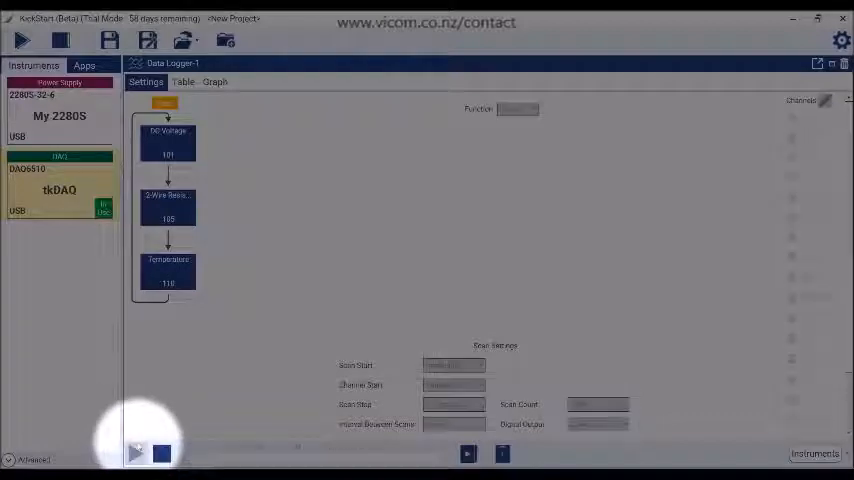
left_click(136, 452)
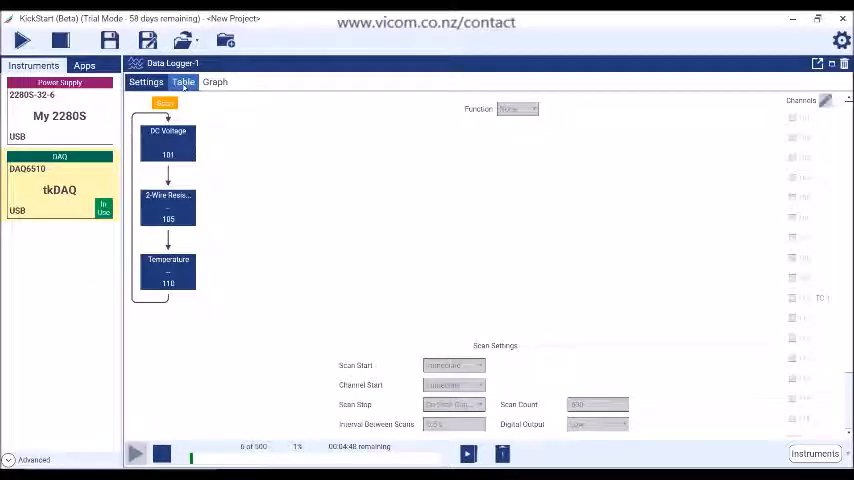
Show the live readings in the Table view with min, max, mean and standard deviation summaries.
left_click(184, 80)
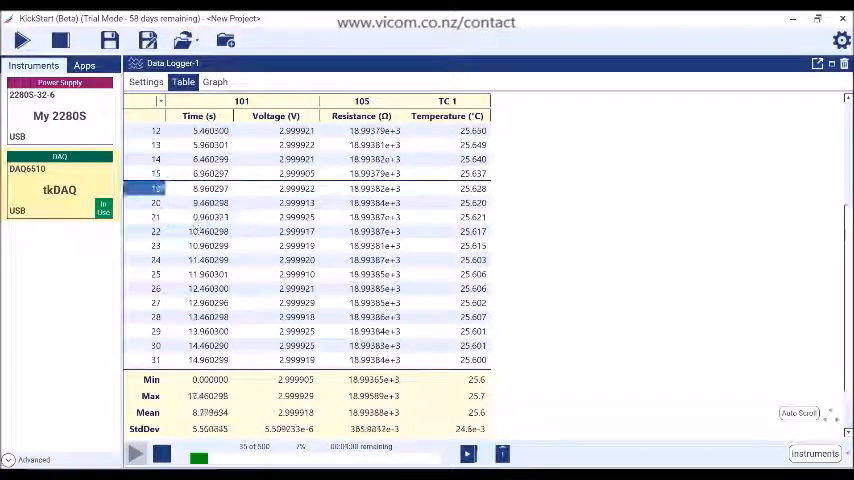
right_click(200, 188)
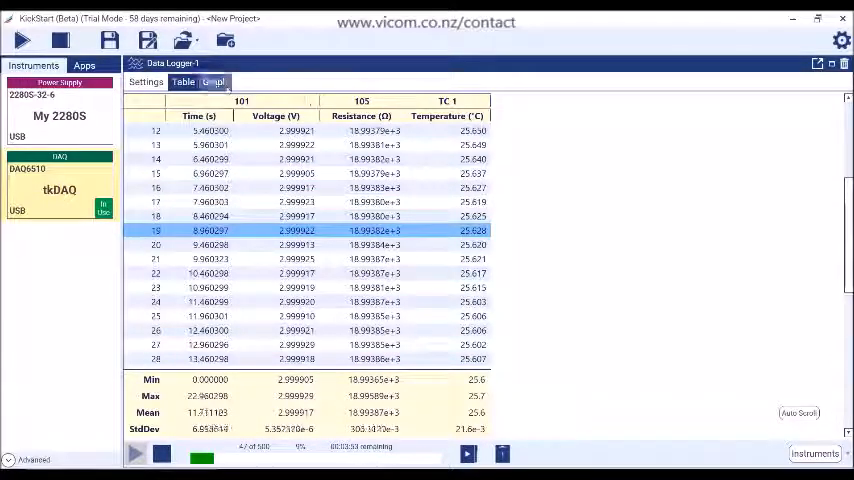
Show the Graph view and toggle the Resistance trace off and back on.
left_click(216, 82)
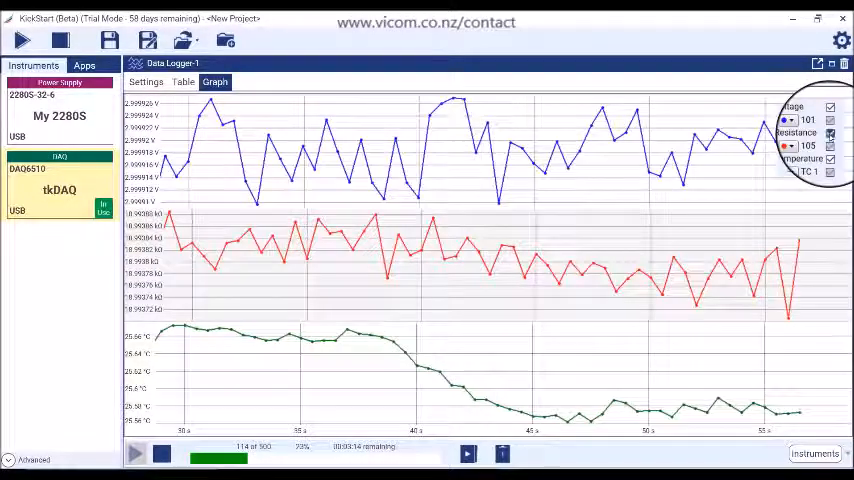
left_click(830, 132)
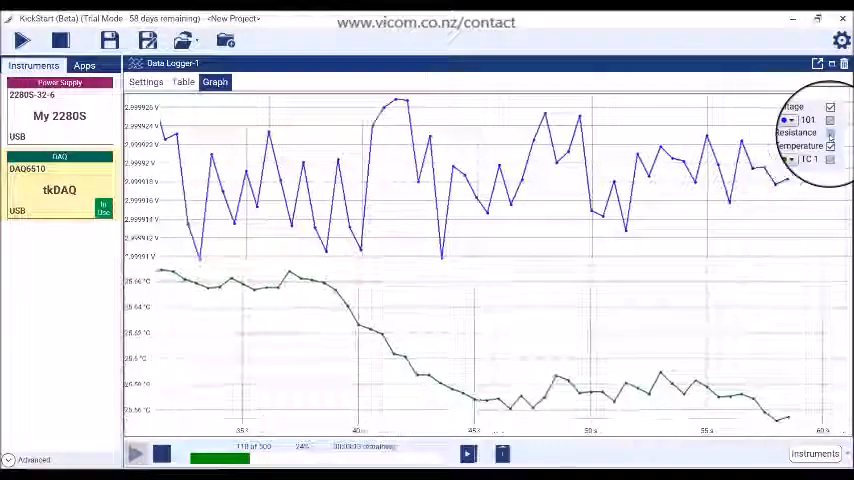
left_click(830, 132)
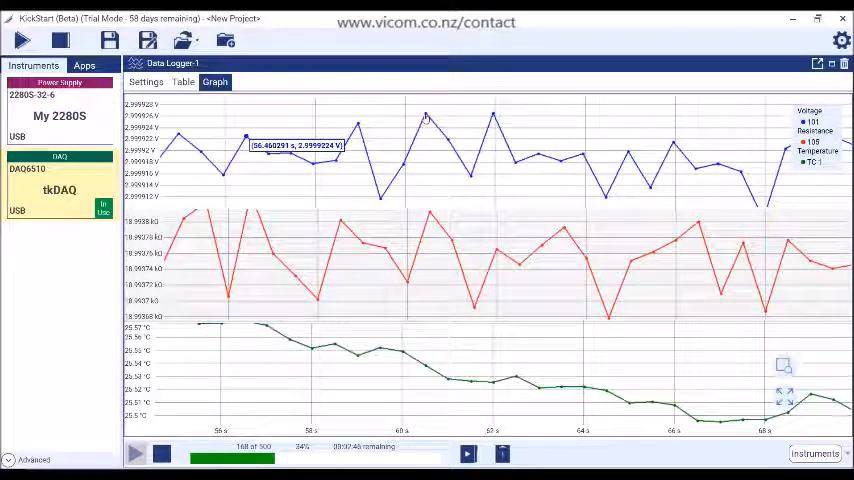
mouse_move(424, 120)
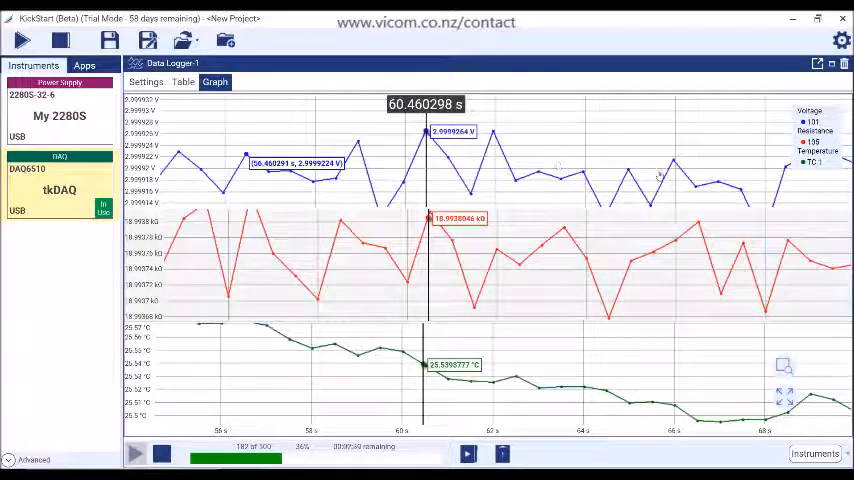
Place a graph cursor reading all three traces at 60.46 s and bring up the Run 1 note.
right_click(630, 176)
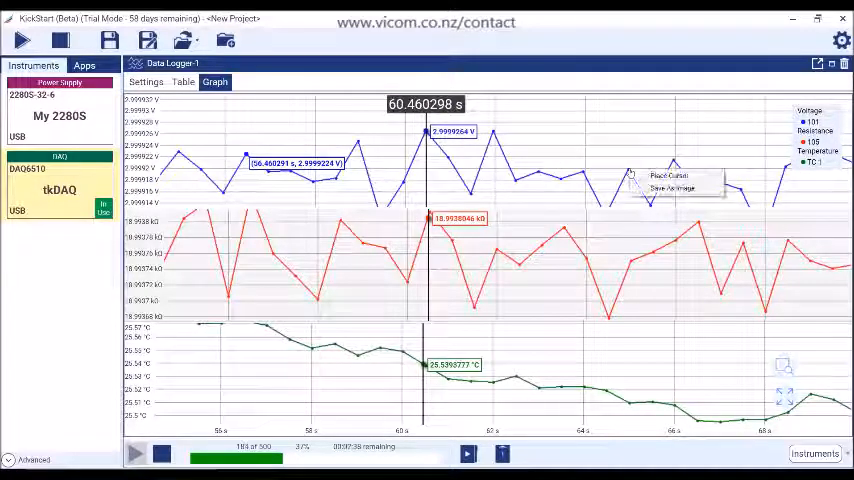
left_click(668, 176)
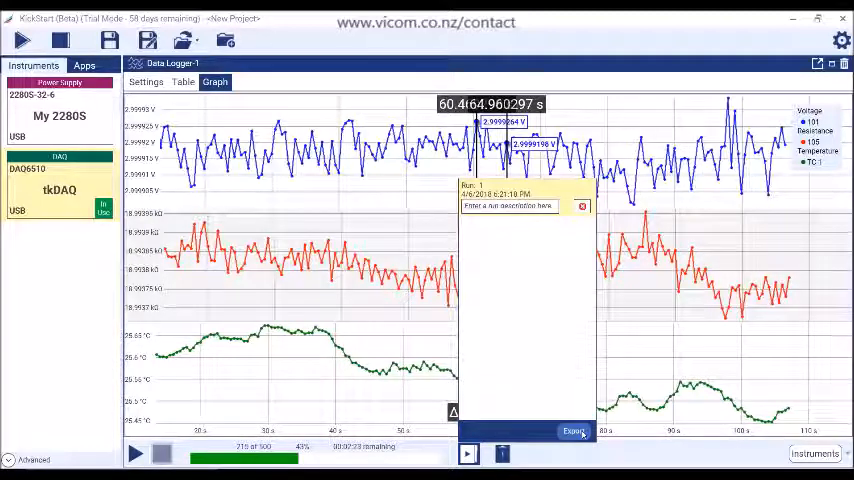
Bring up the Export Window with Data and Graph export and file name 'Kickstart Data'.
left_click(572, 432)
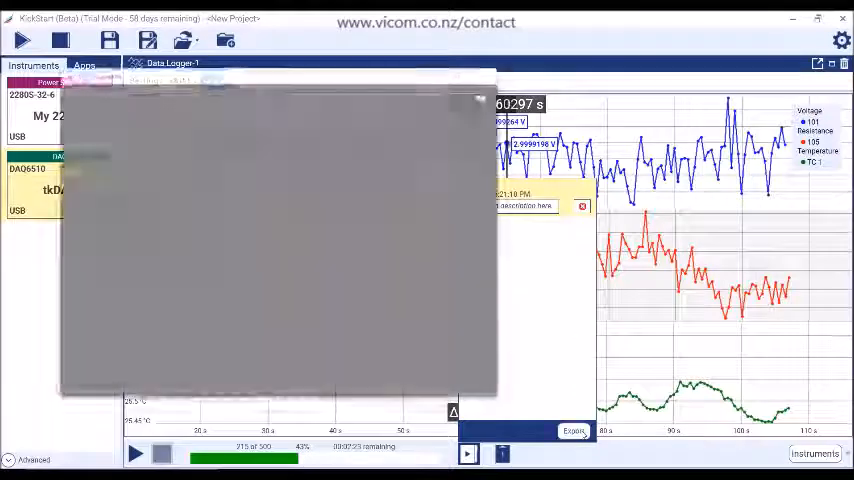
left_click(572, 432)
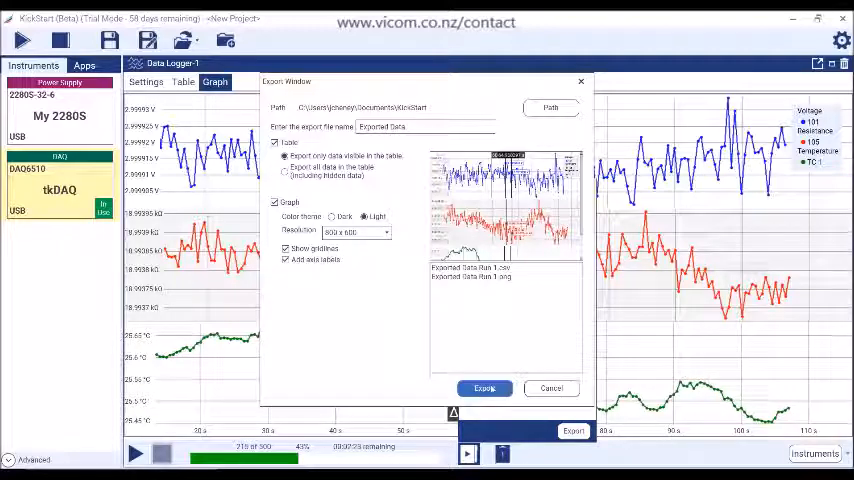
left_click(484, 388)
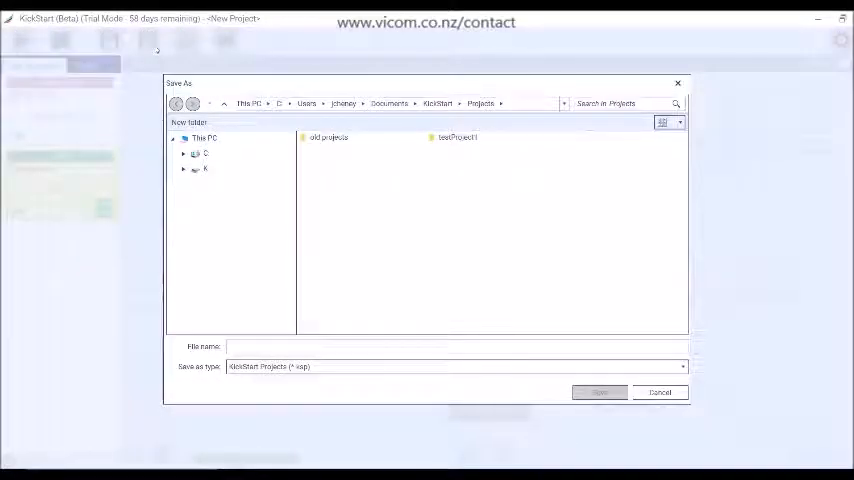
Enter the new project name in the File name box and save it to the Projects folder.
left_click(456, 346)
type("testProject2")
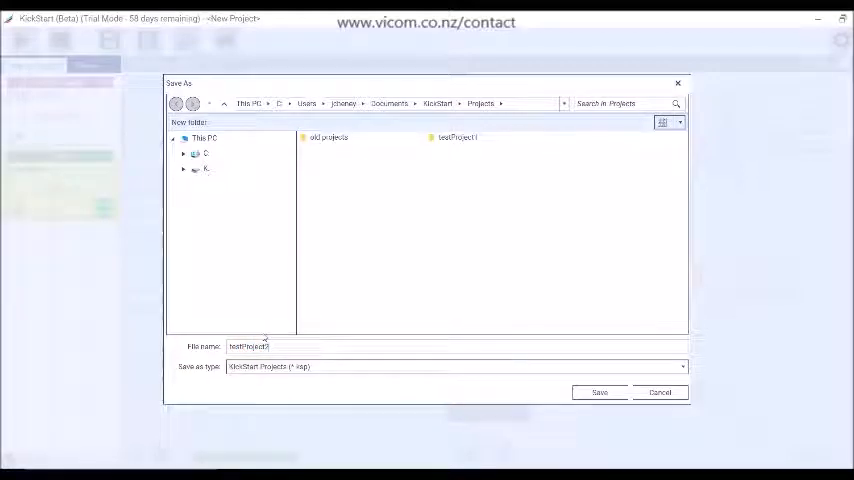
left_click(600, 392)
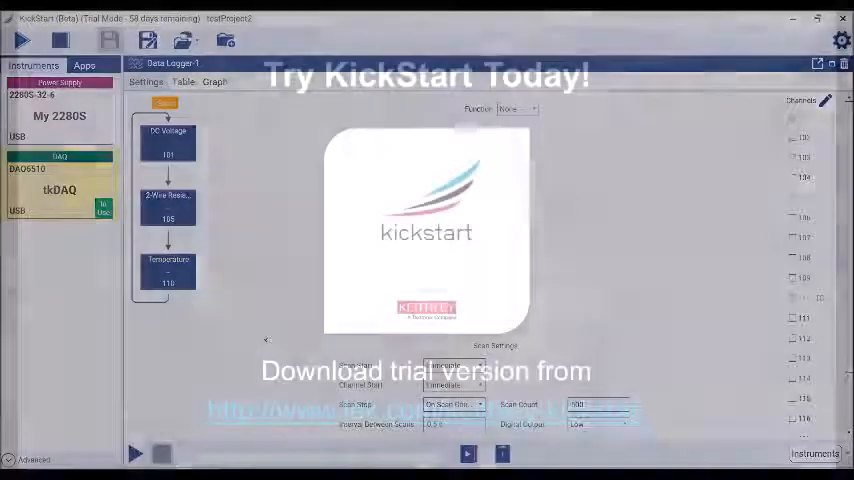